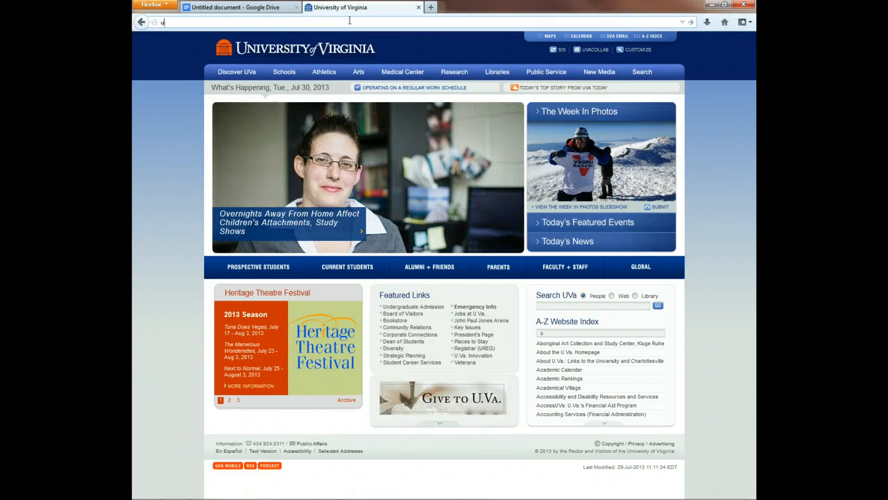
# Step: Enter the uvaclubs.virginia.edu admin address to reach the WordPress login page
pyautogui.write('vaclubs.virgin')
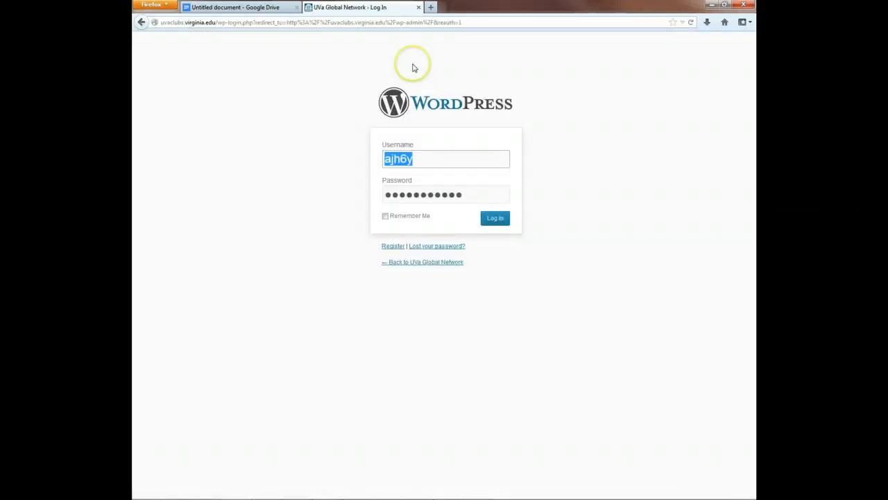
# Step: Log in with the saved username and password, with Remember Me ticked
pyautogui.click(446, 158)
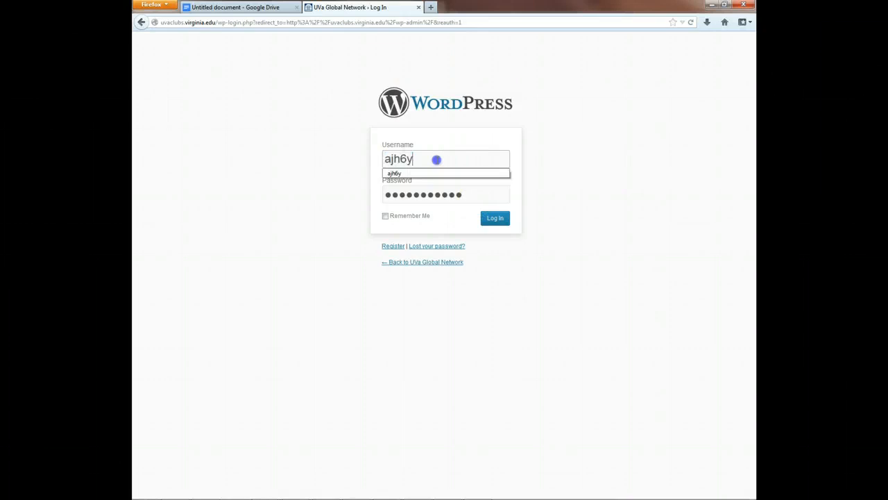
pyautogui.doubleClick(399, 158)
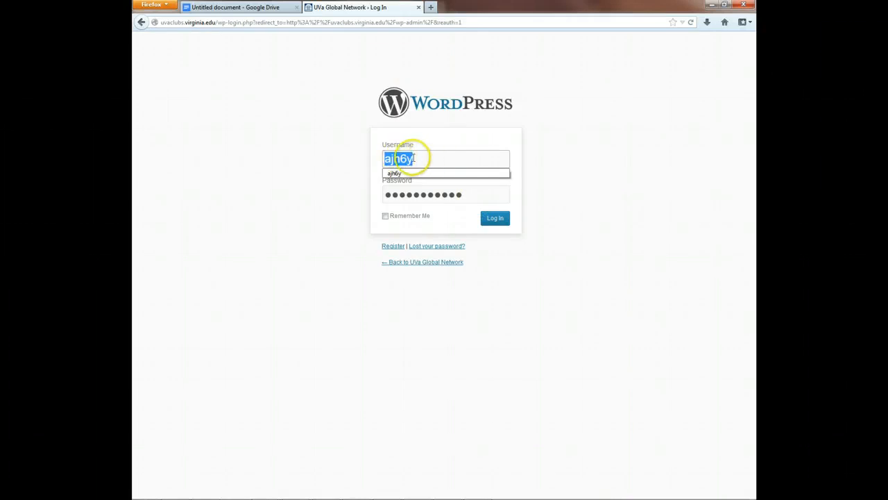
pyautogui.click(445, 194)
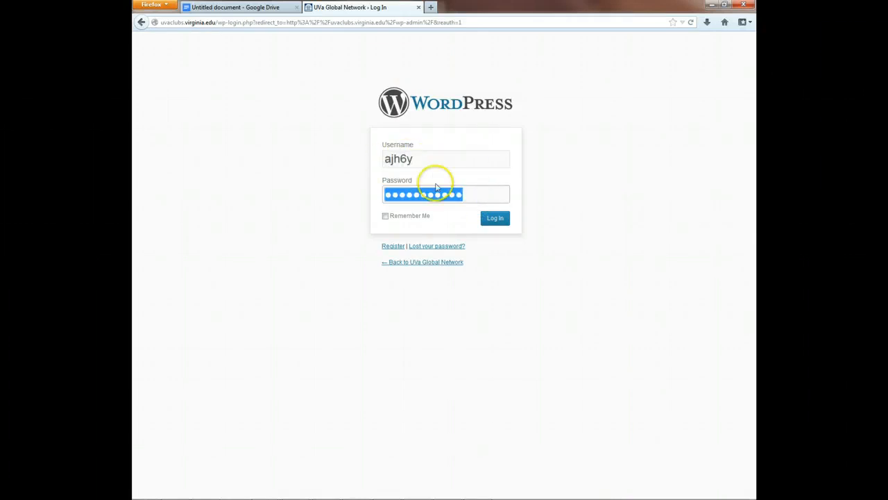
pyautogui.click(385, 216)
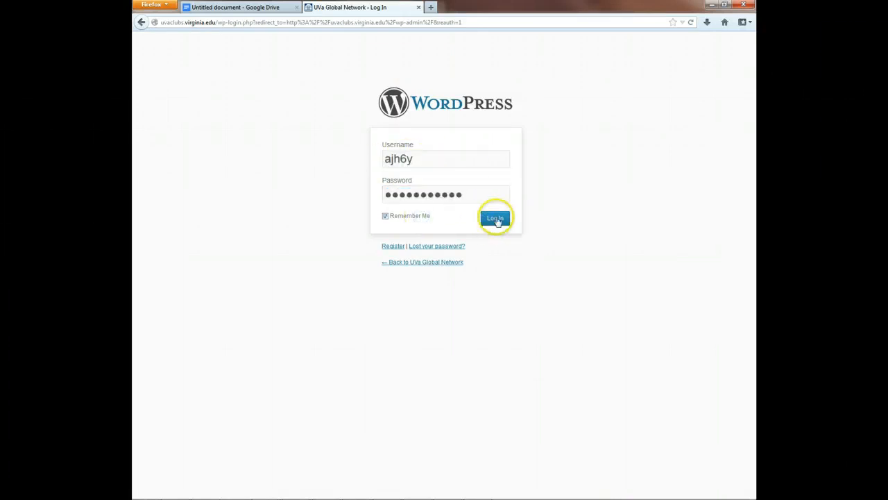
pyautogui.click(495, 218)
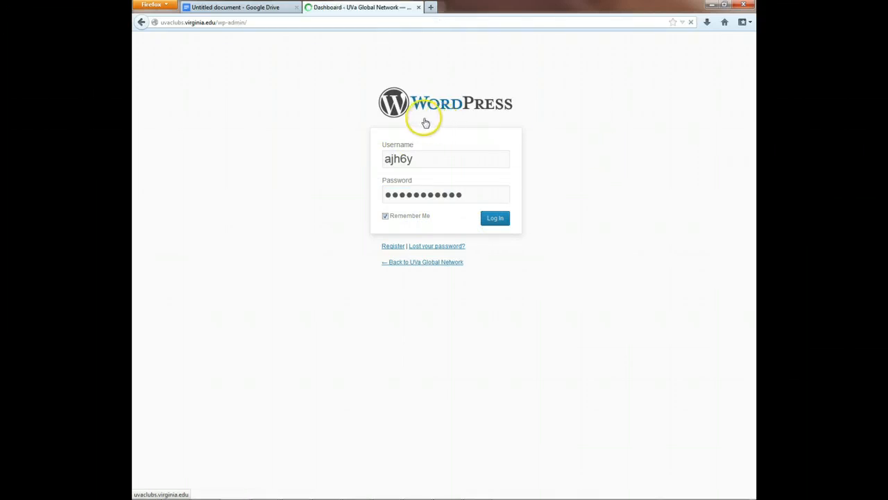
# Step: Open the public UVa Global Network site via Visit Site in a new tab
pyautogui.click(495, 217)
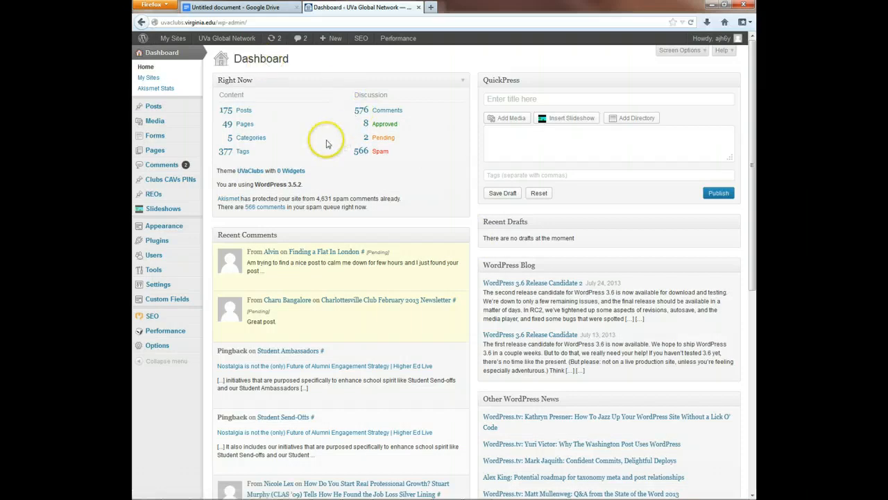
pyautogui.moveTo(149, 77)
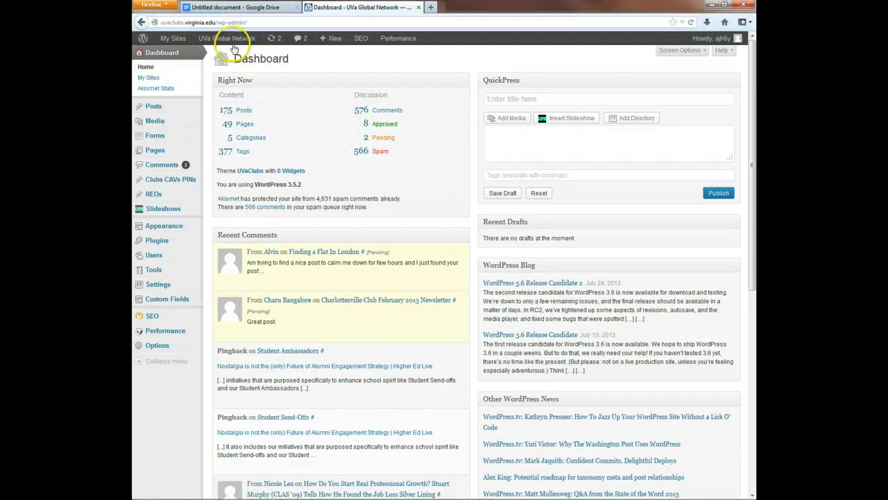
pyautogui.moveTo(171, 38)
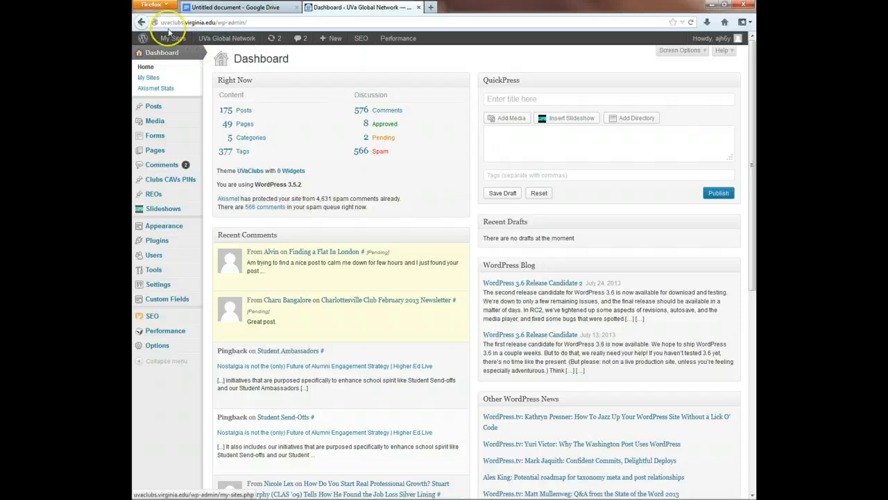
pyautogui.click(173, 39)
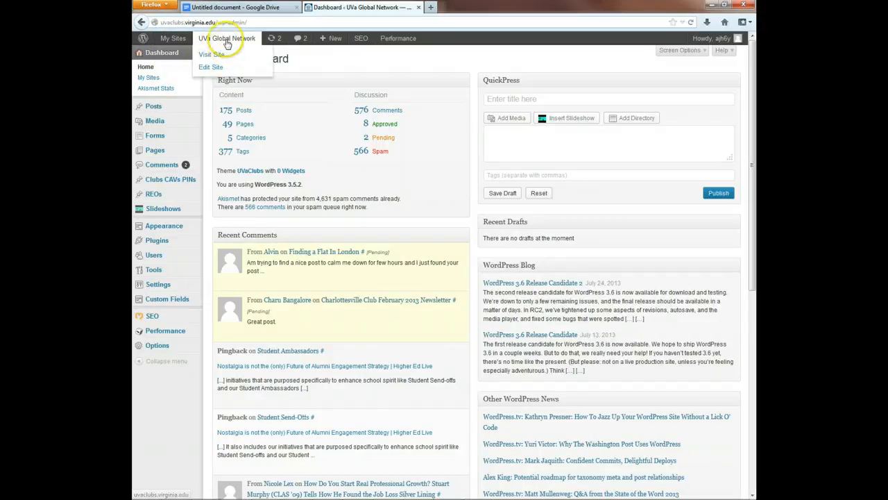
pyautogui.rightClick(206, 54)
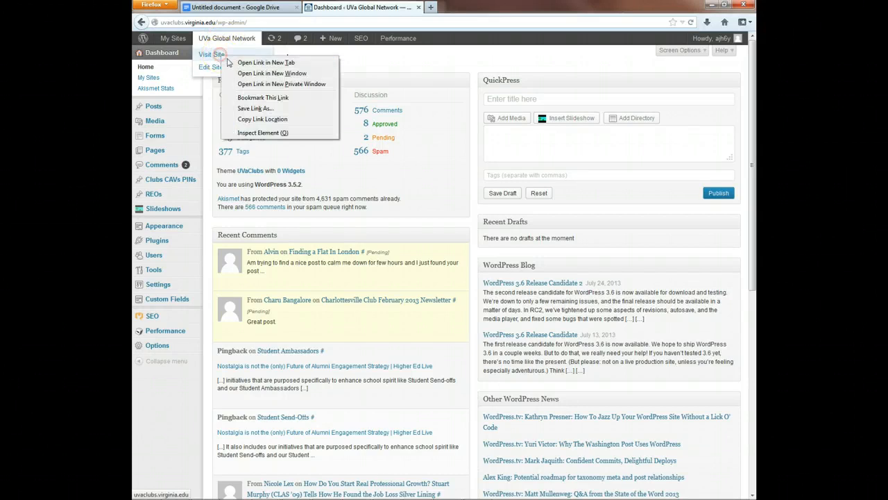
pyautogui.click(266, 63)
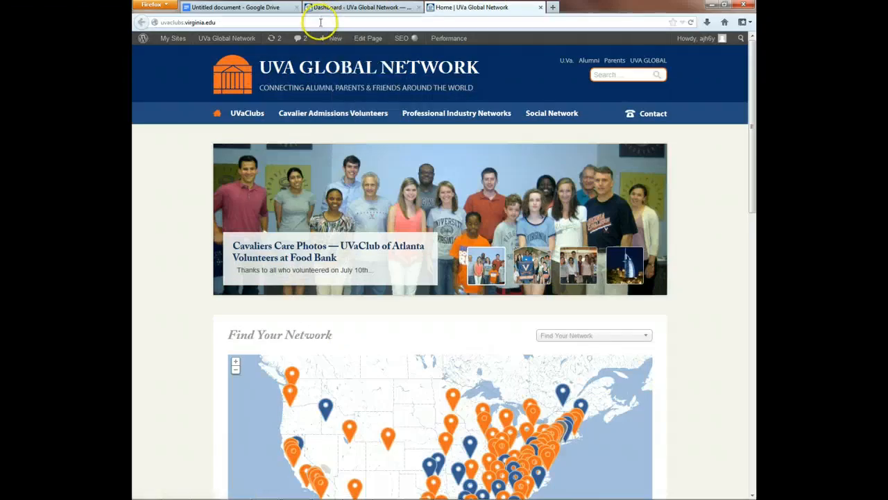
# Step: View the UVaClubs page on the public site, then open its editor with Edit Page
pyautogui.click(335, 38)
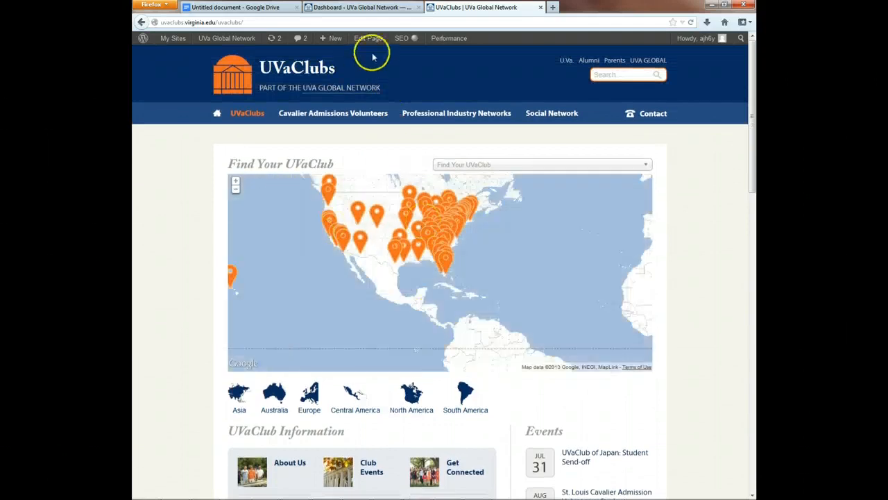
pyautogui.click(368, 38)
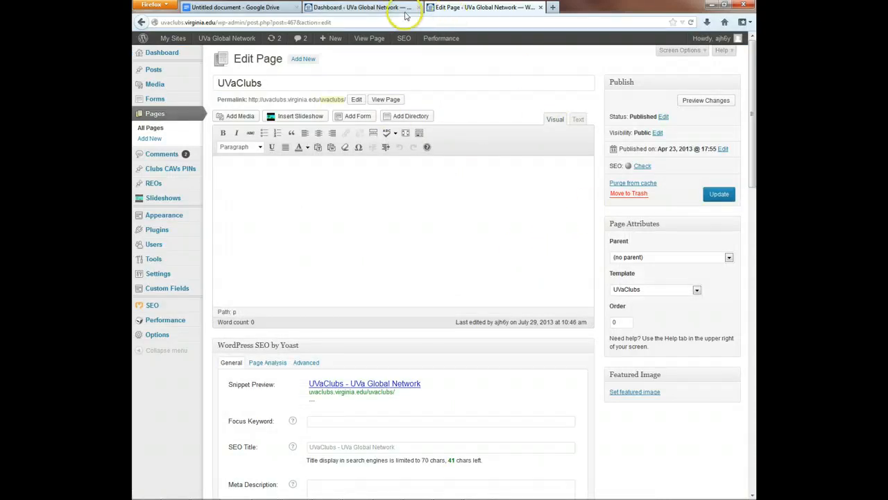
# Step: Return to the Dashboard tab and reveal the Howdy account menu with Log Out
pyautogui.click(357, 7)
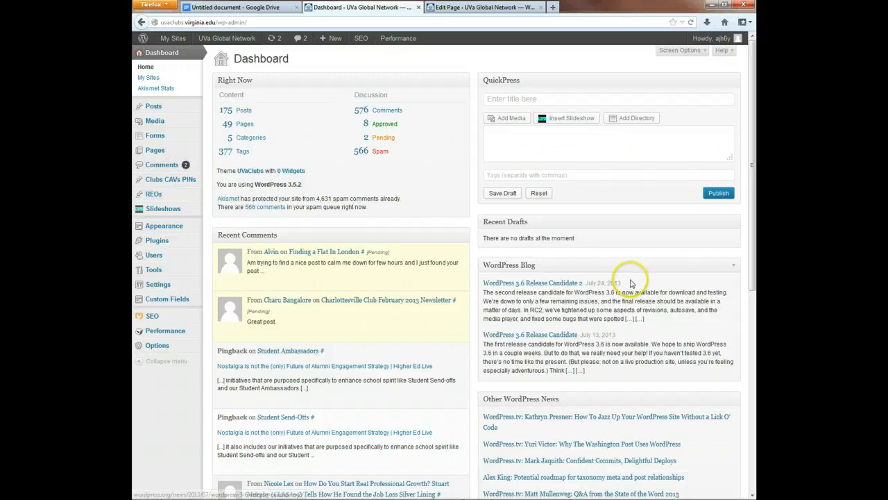
pyautogui.moveTo(651, 234)
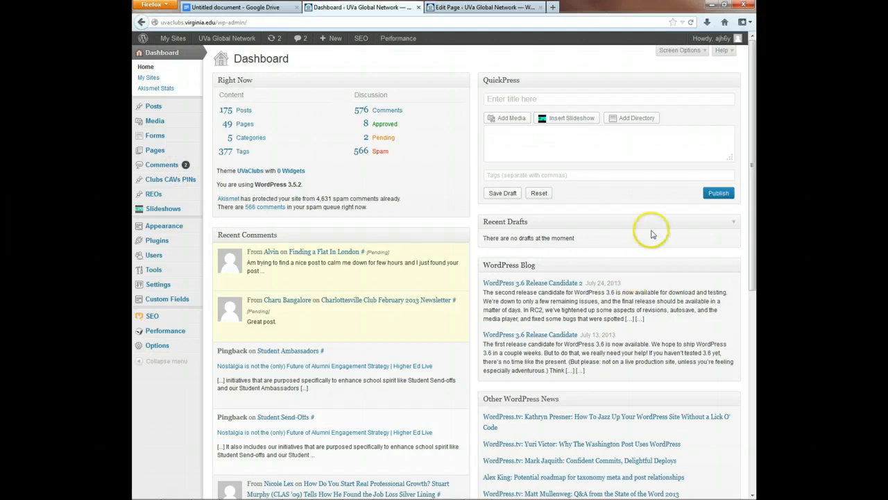
pyautogui.click(715, 38)
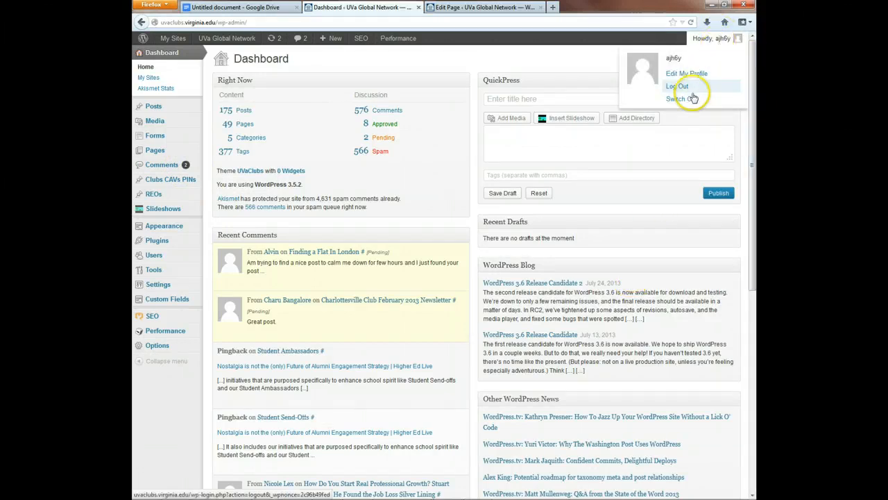